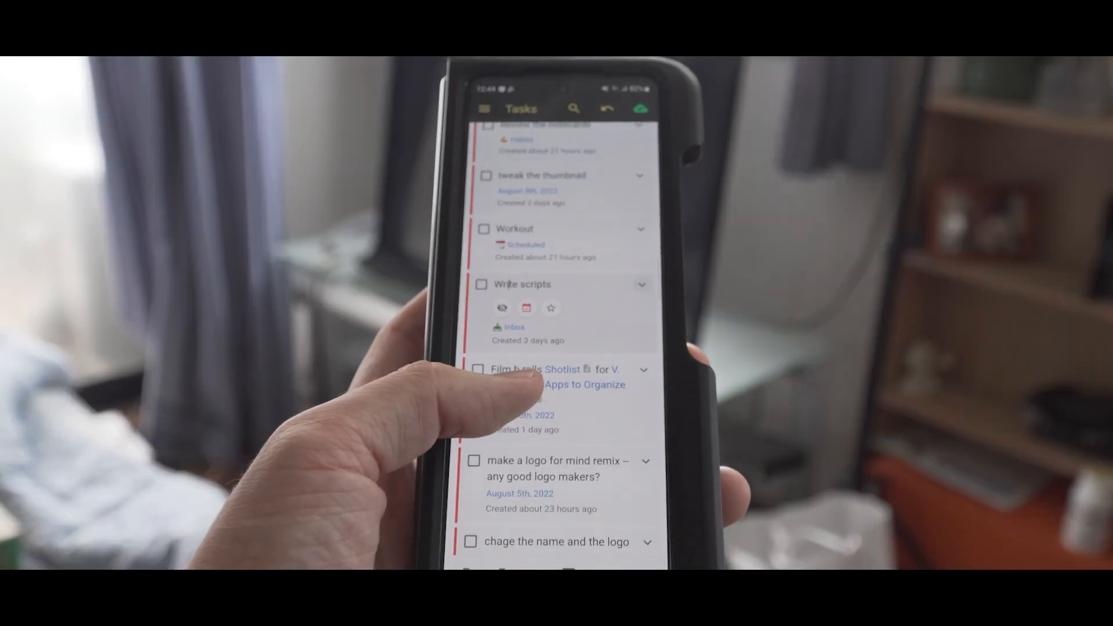
Step: Browse the Twos website, then begin the 'Testing Twos today' entry on Today
scroll(down, 3)
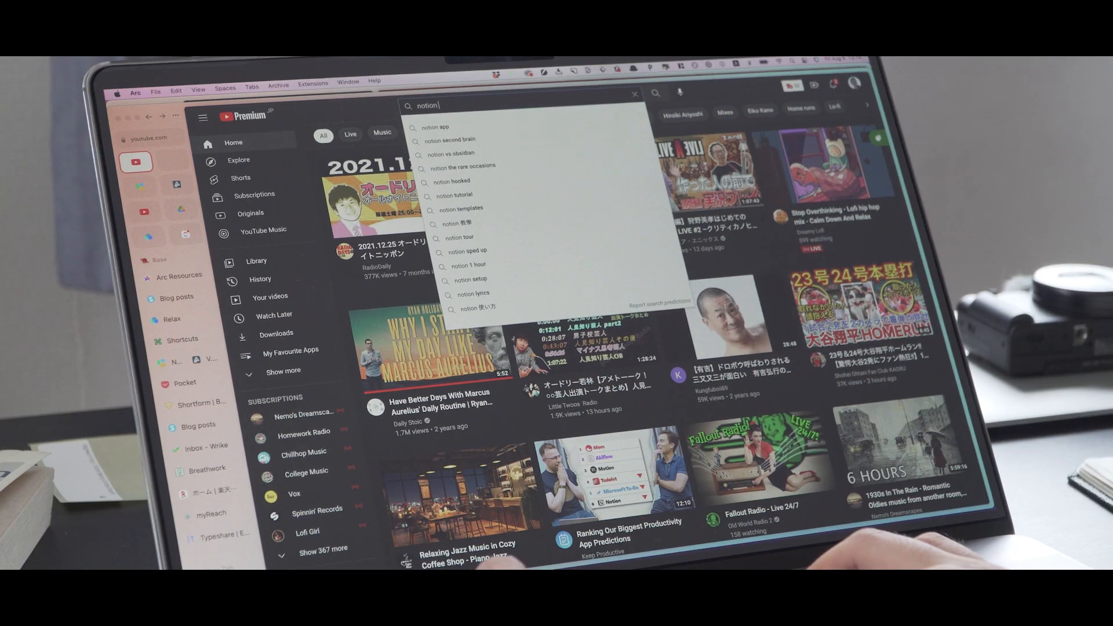
text(setup)
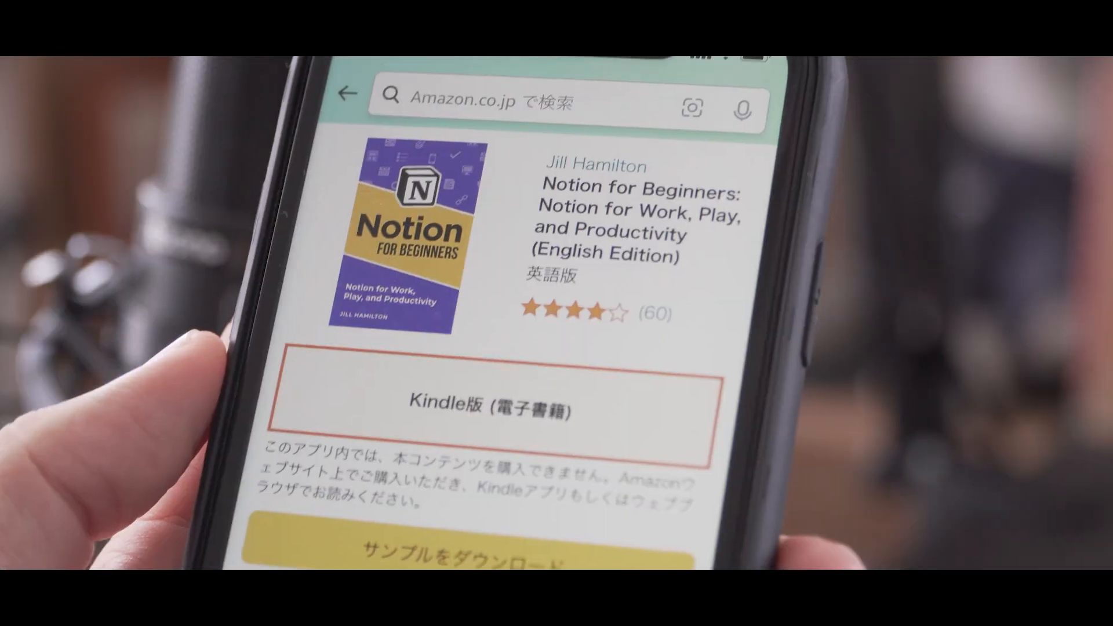
scroll(down, 3)
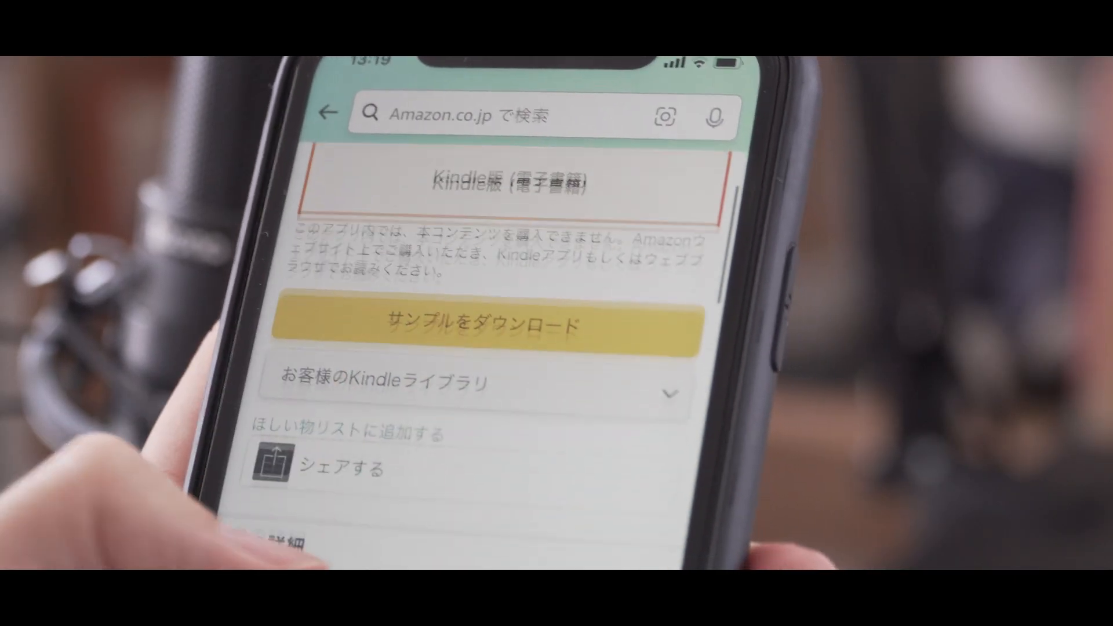
scroll(down, 3)
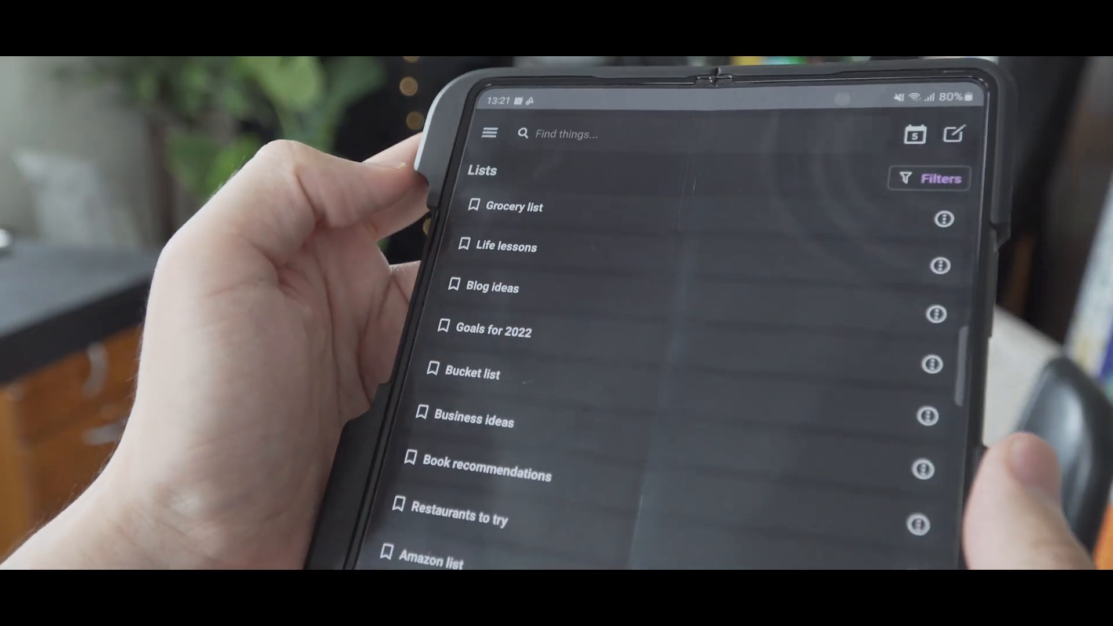
scroll(down, 3)
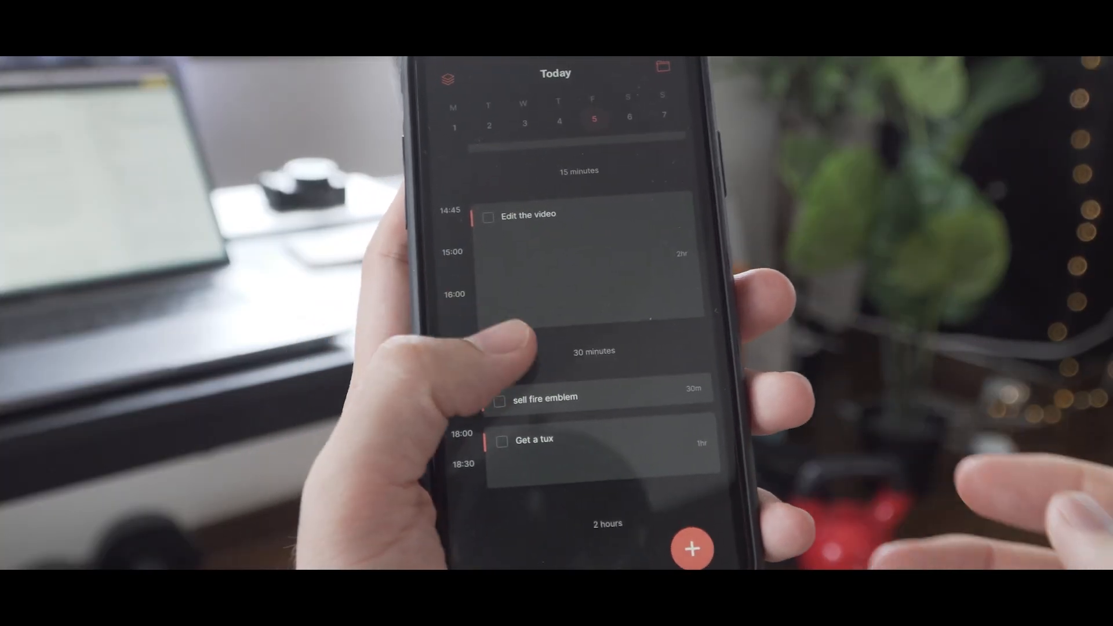
scroll(down, 3)
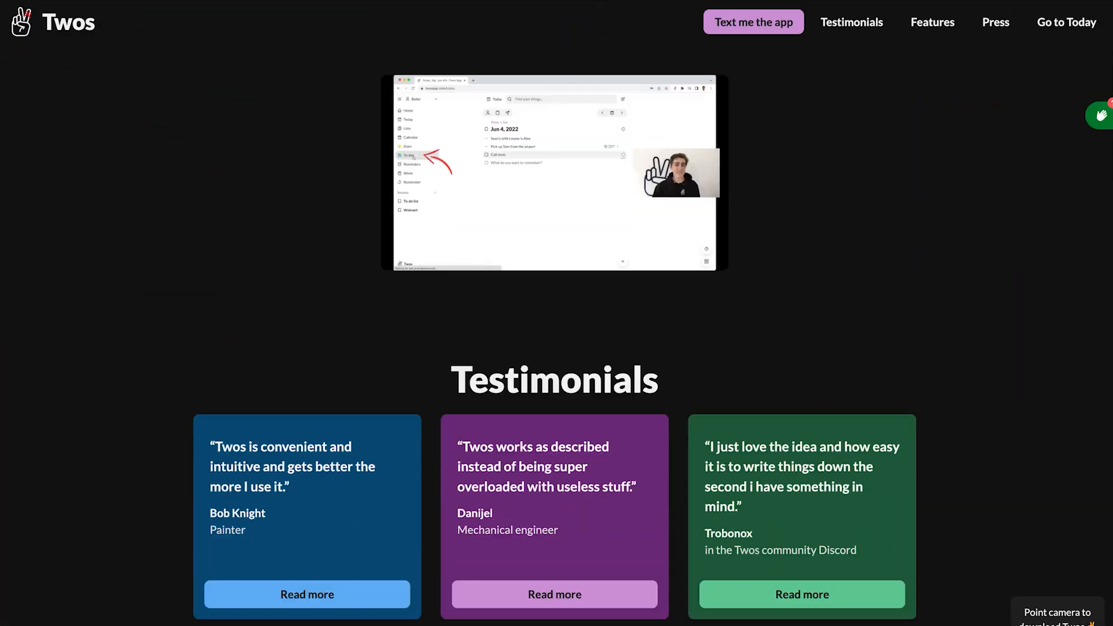
scroll(down, 3)
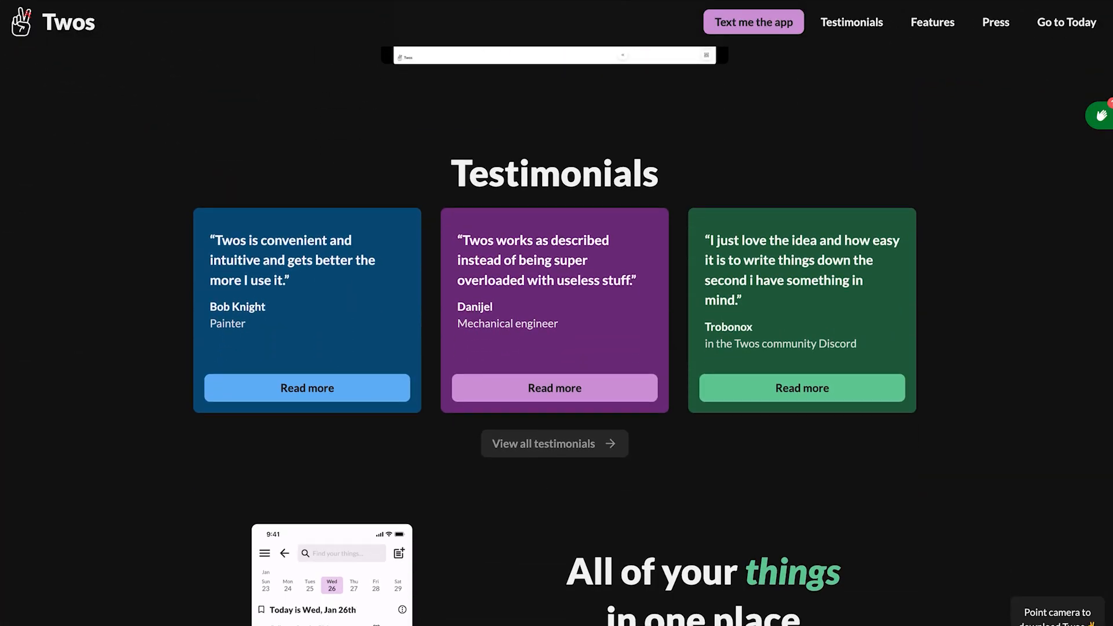
scroll(down, 3)
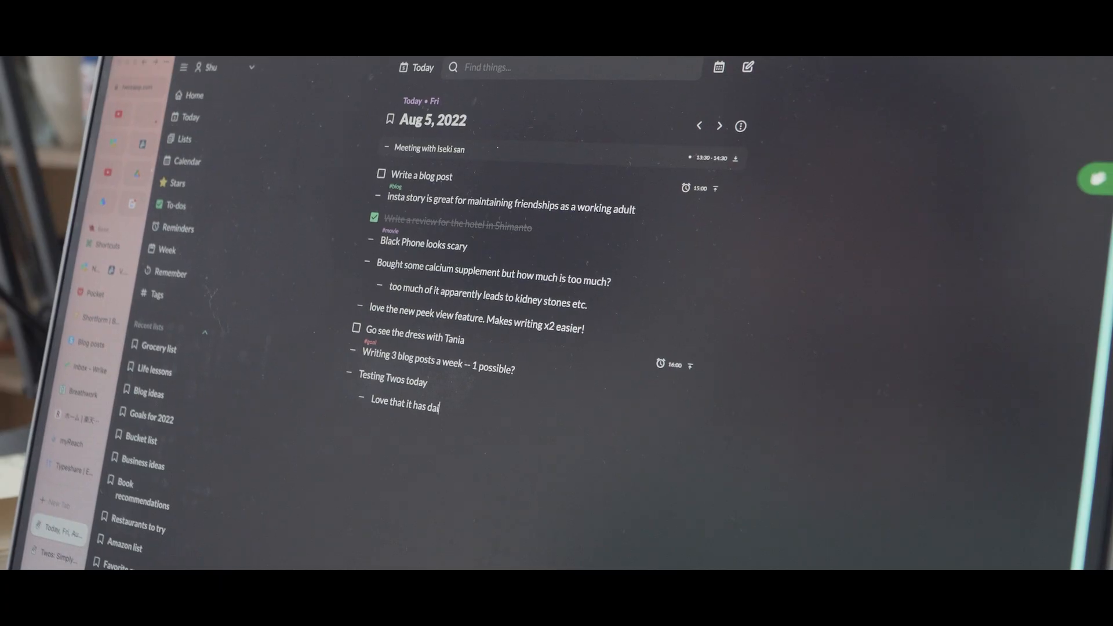
Step: Finish the 'Love that it has daily notes!' and 'Super simple' sub-notes, returning to Aug 5
text(ly notes!)
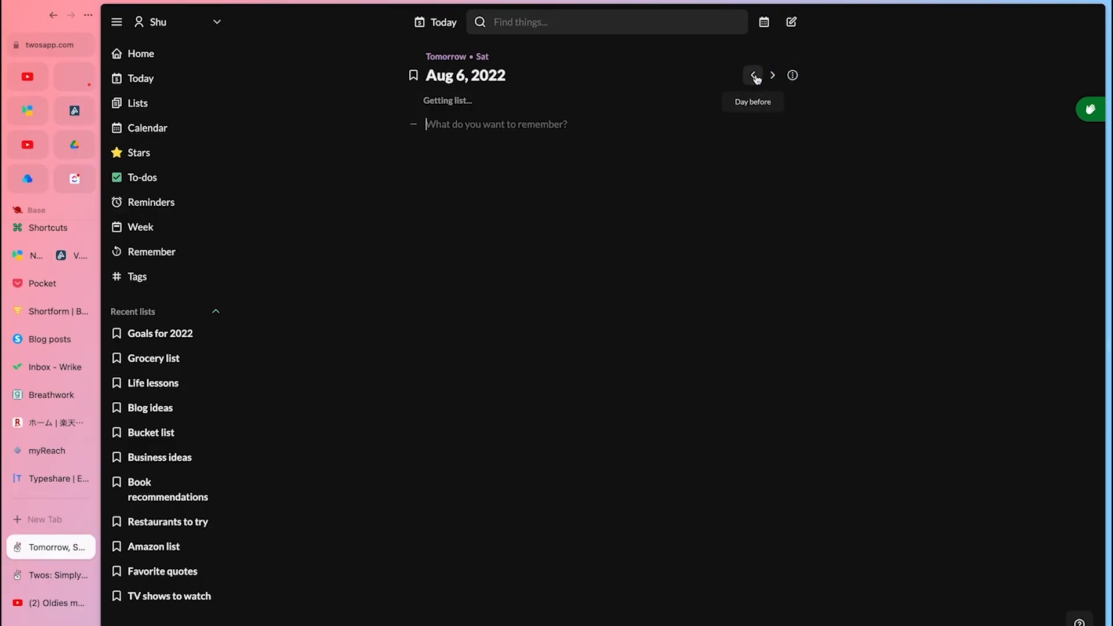
click(752, 75)
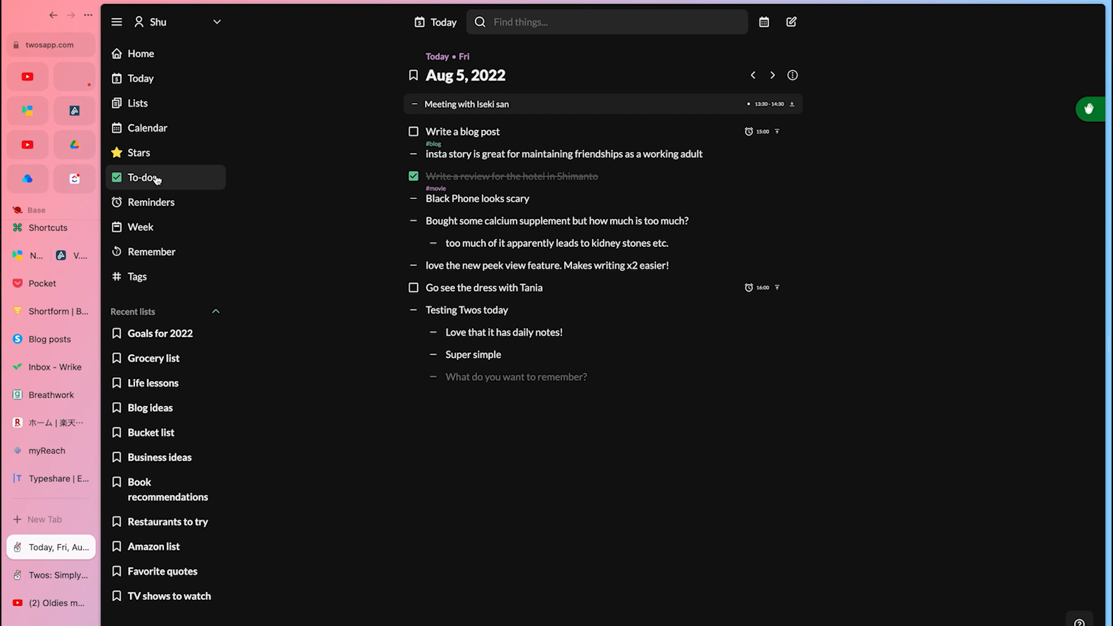
Step: Review open to-dos, then add a #quote Andy Bernard quote and coconut juice and Biggest Bluff to-dos
click(142, 177)
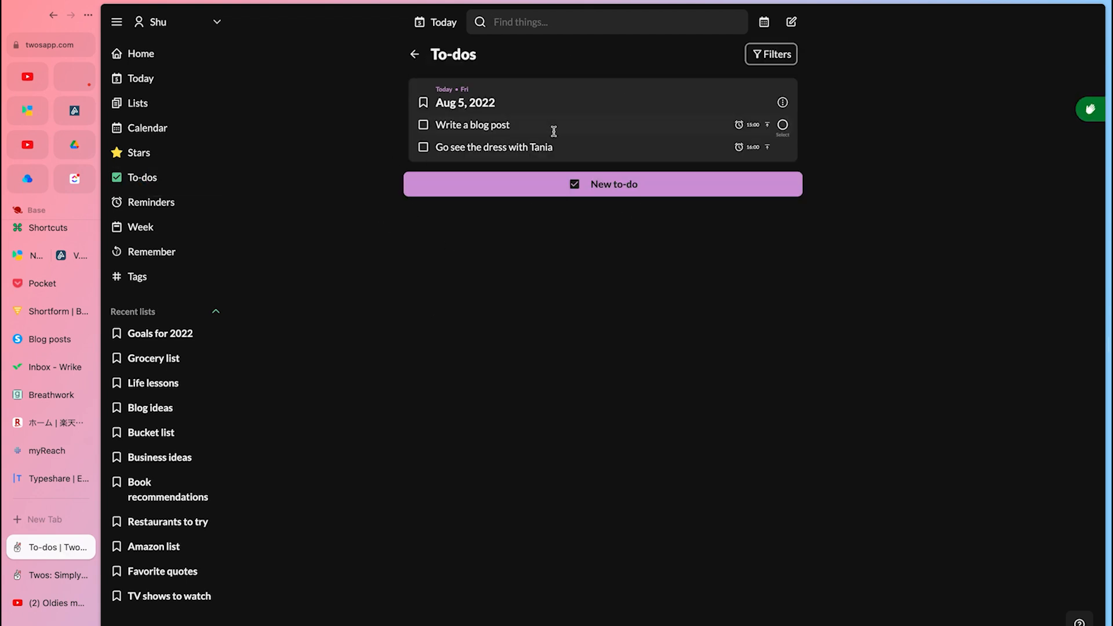
mouse_move(154, 80)
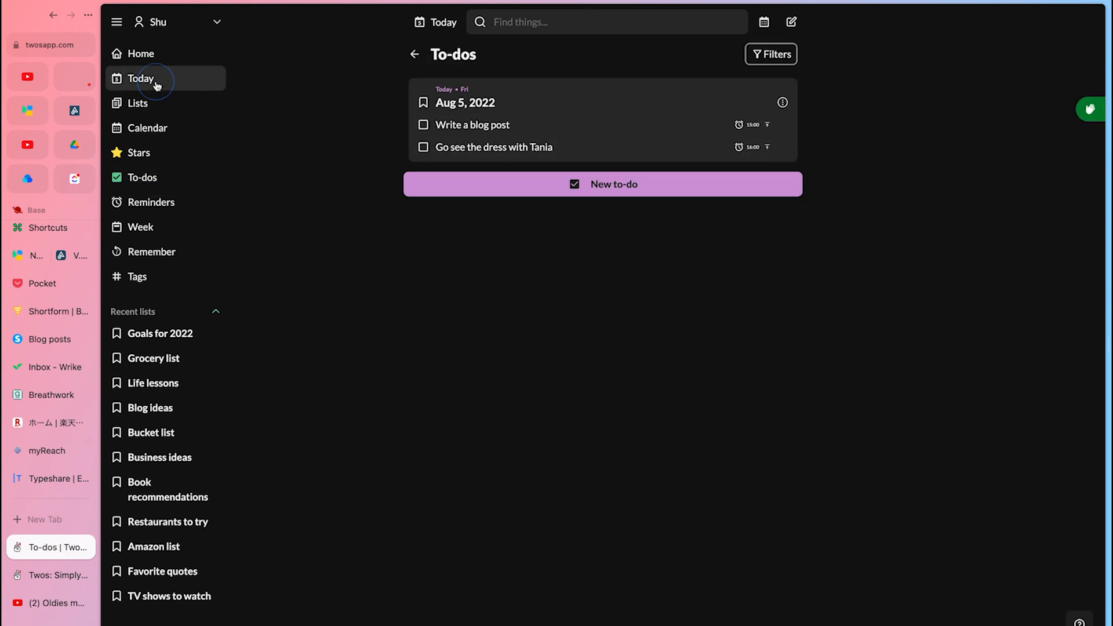
click(141, 79)
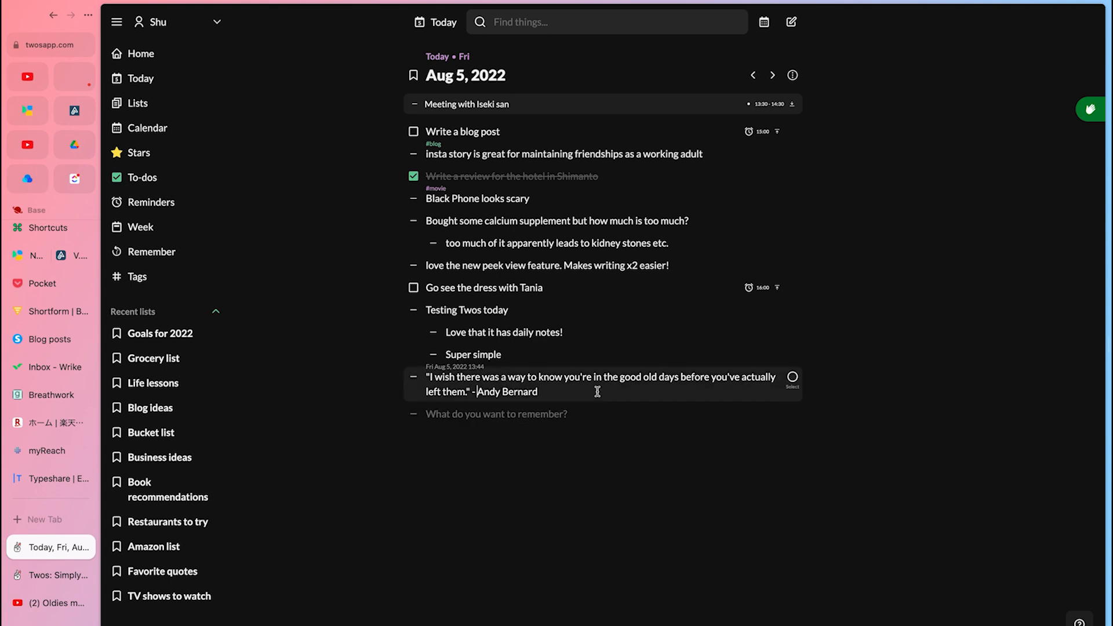
text(#quote)
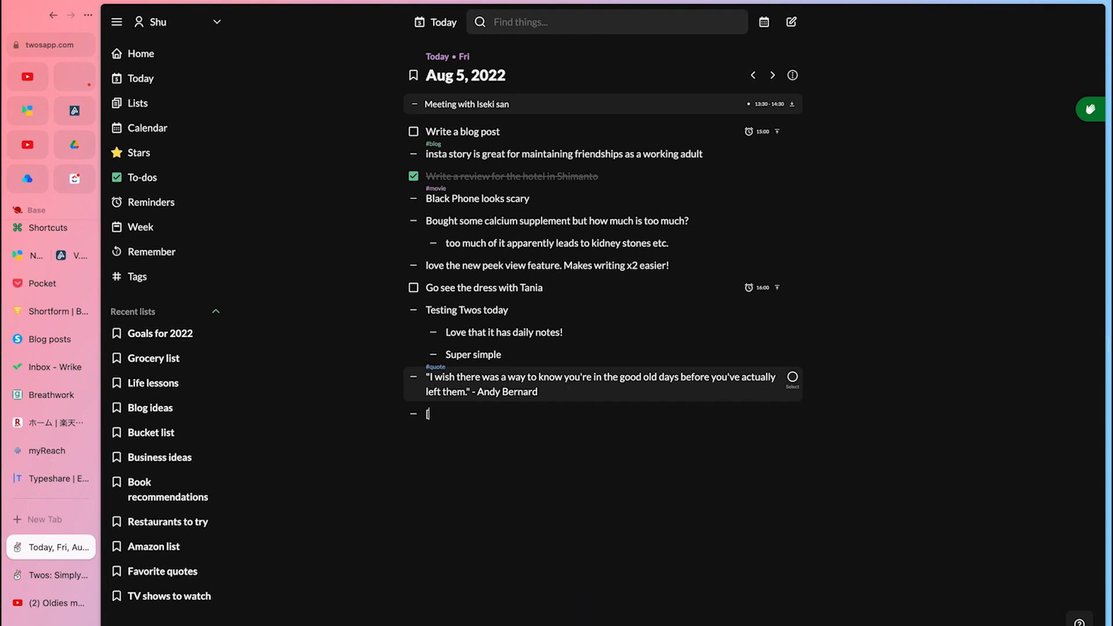
text(Buy)
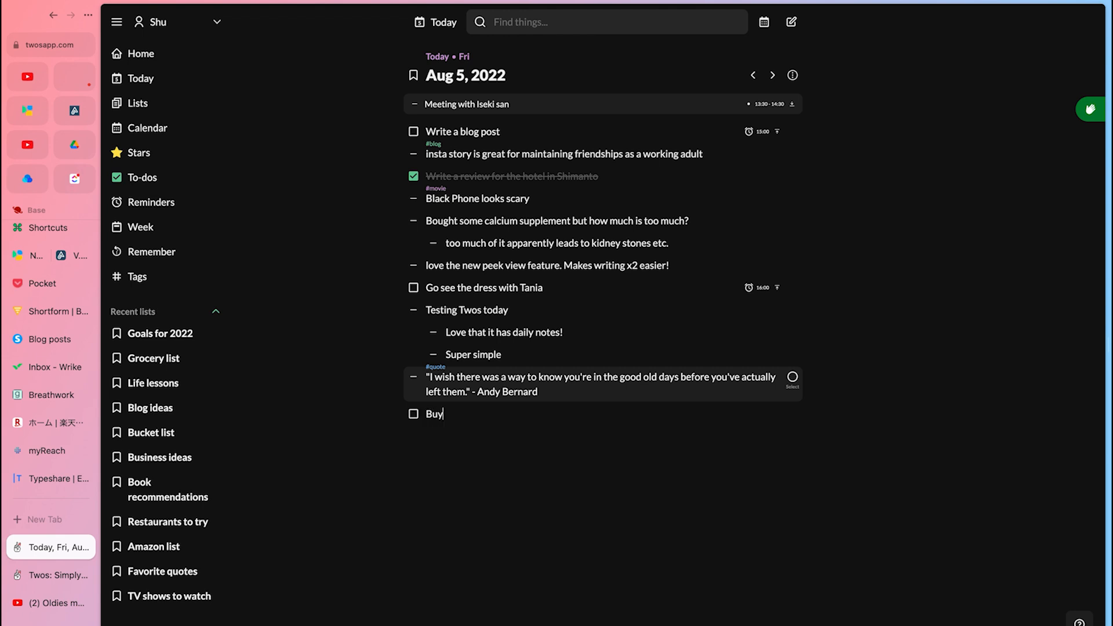
text(a coconut juice)
text(Get Biggest Bluff rec by DD)
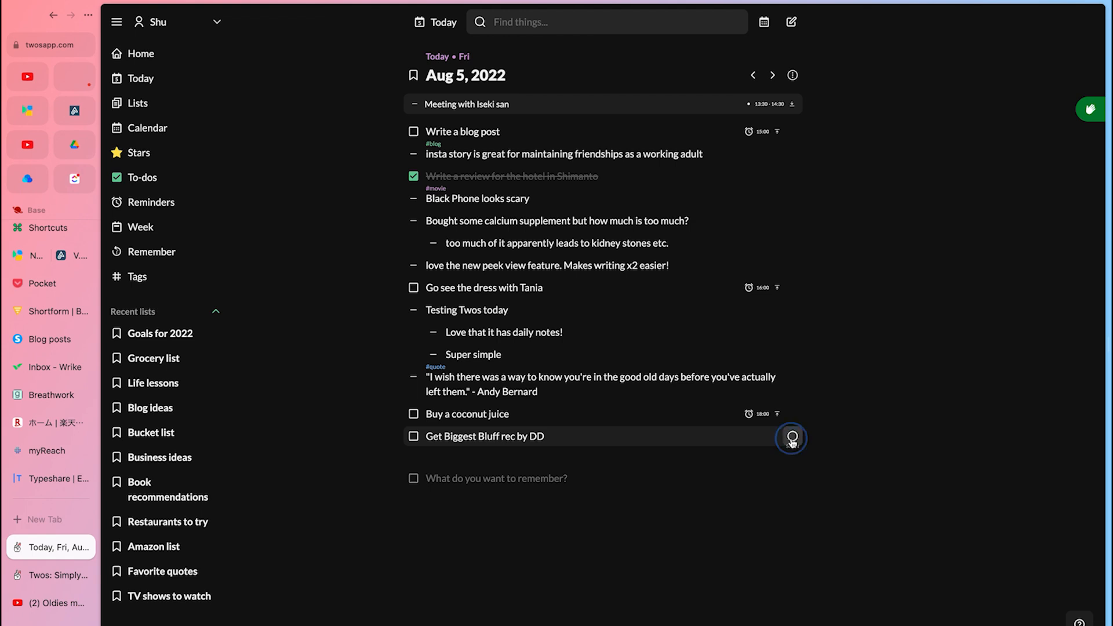
Step: Move the Biggest Bluff to-do into the Book recommendations list
click(791, 437)
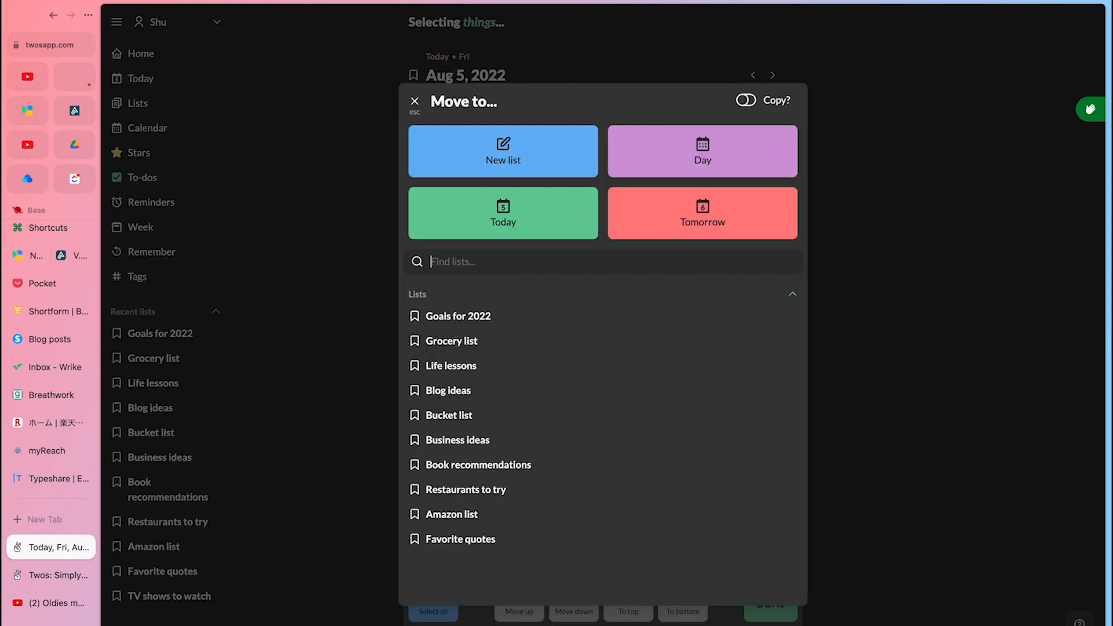
mouse_move(479, 464)
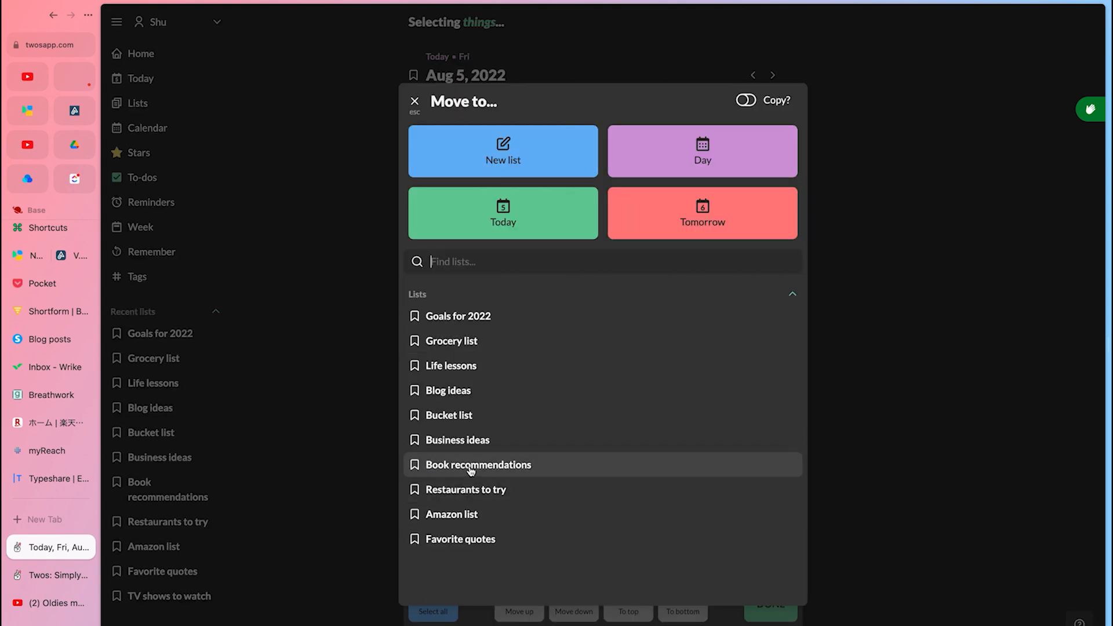
click(414, 101)
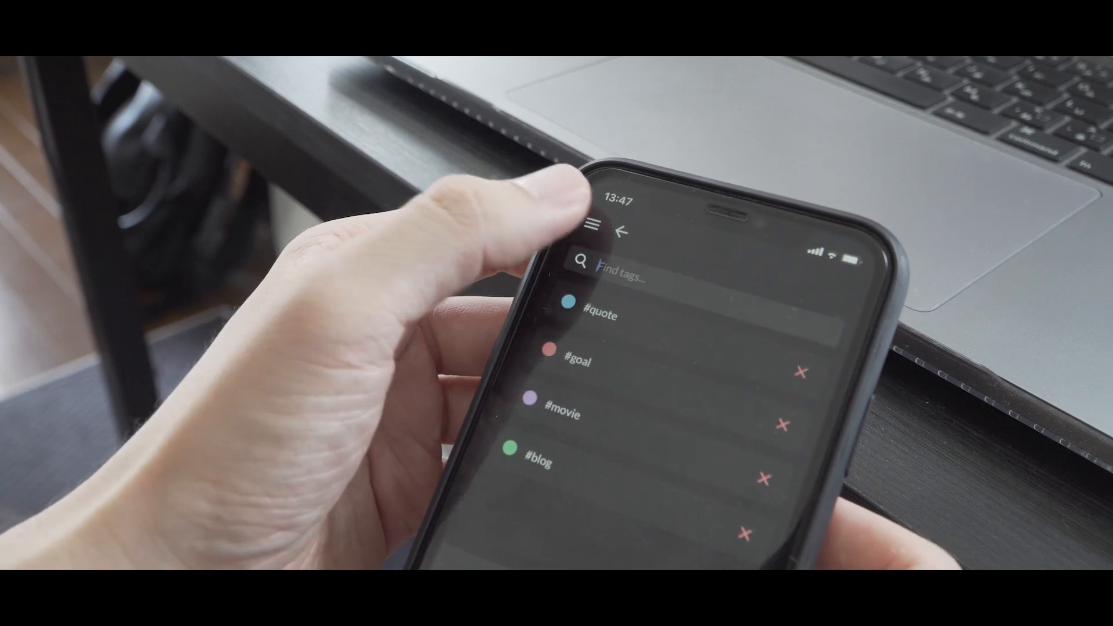
Step: Open the phone's navigation menu from the Tags screen
click(625, 232)
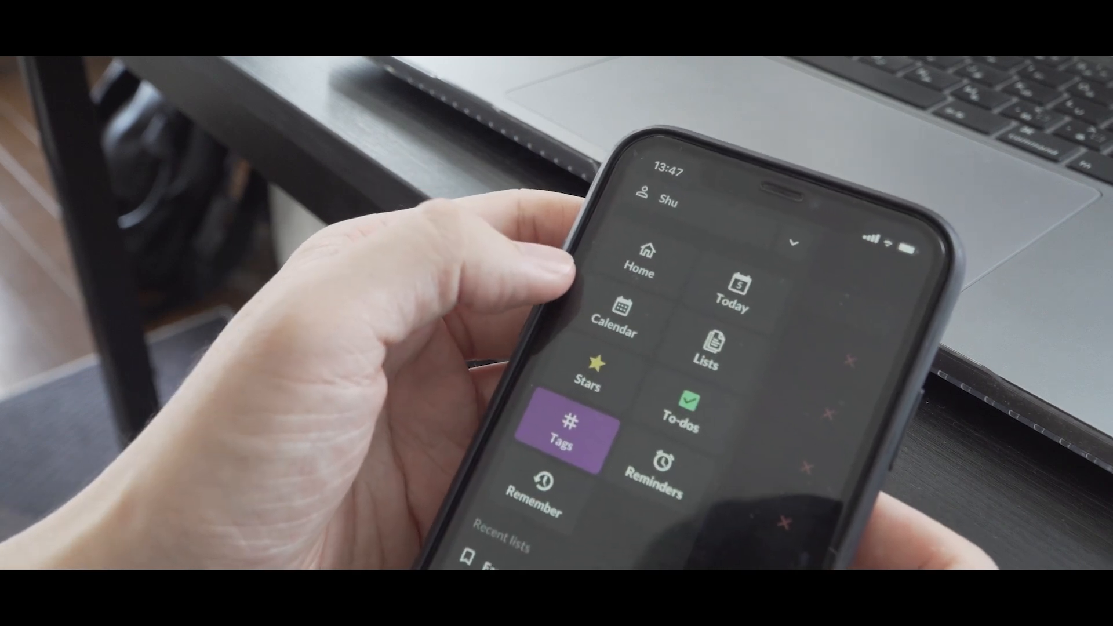